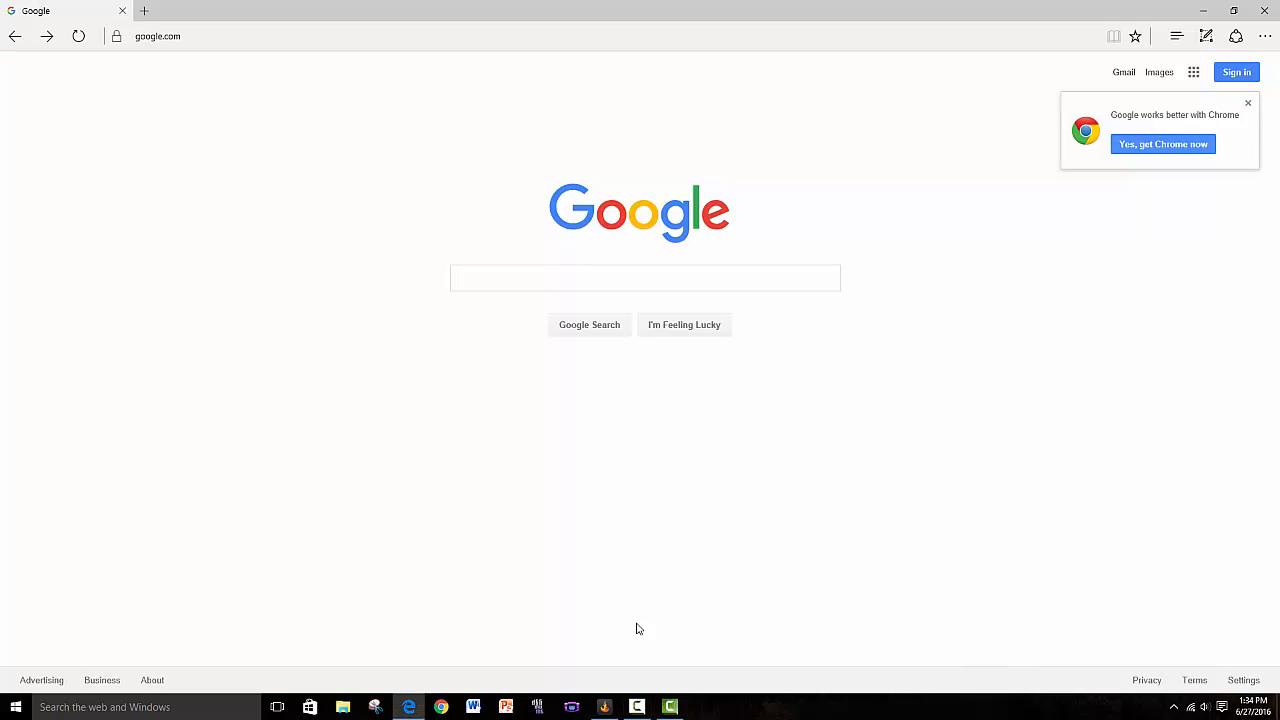
# Step: Search Google for 'curse voice' and reach the official Curse website from the results
pyautogui.click(644, 276)
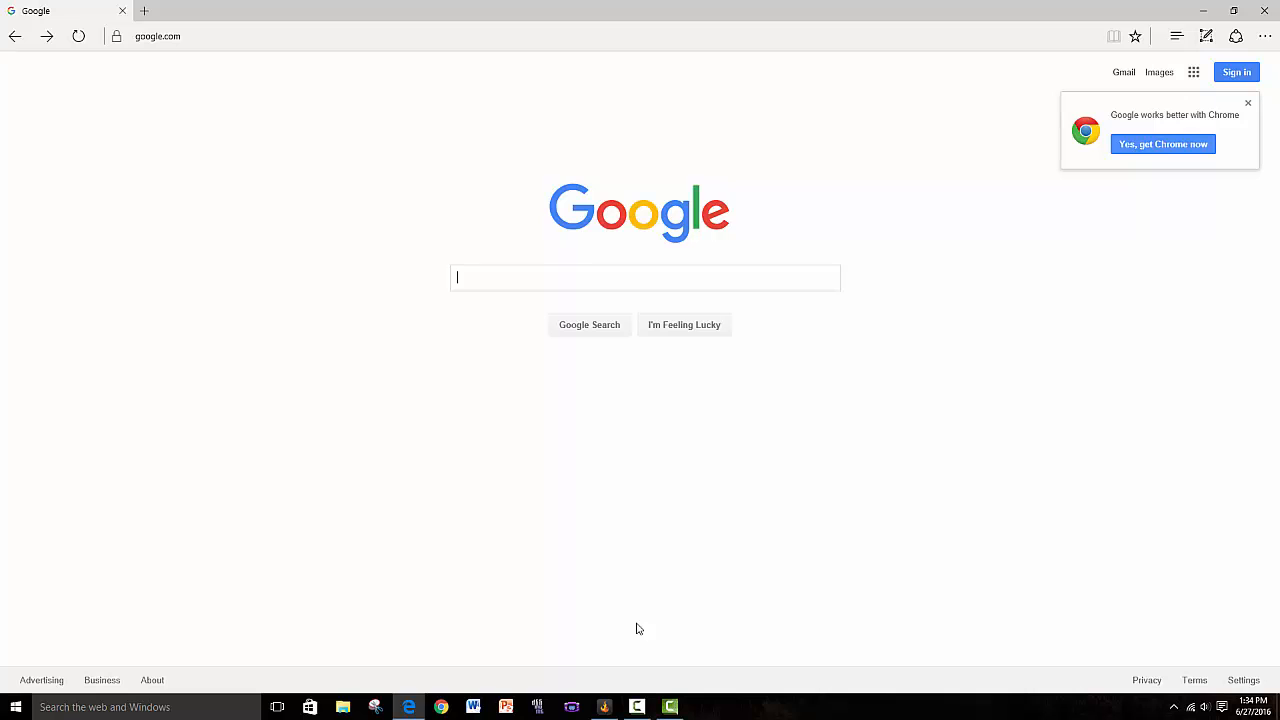
pyautogui.write('curse voice')
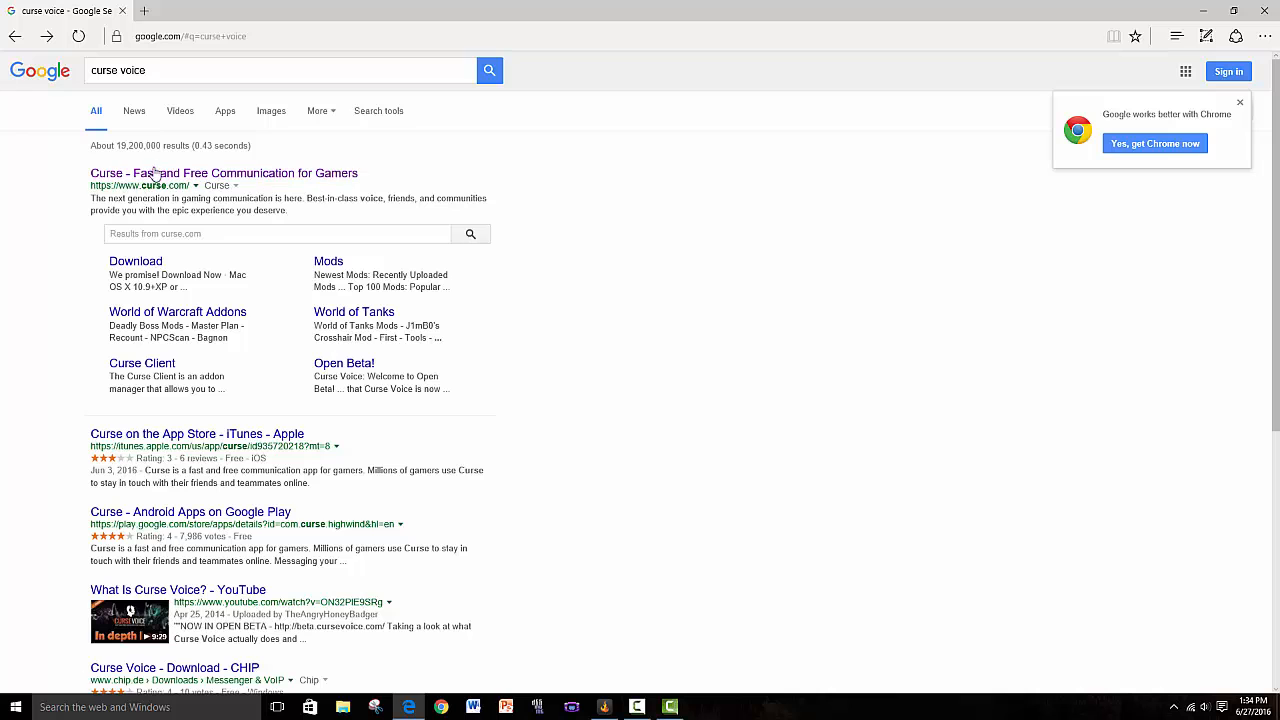
pyautogui.click(224, 172)
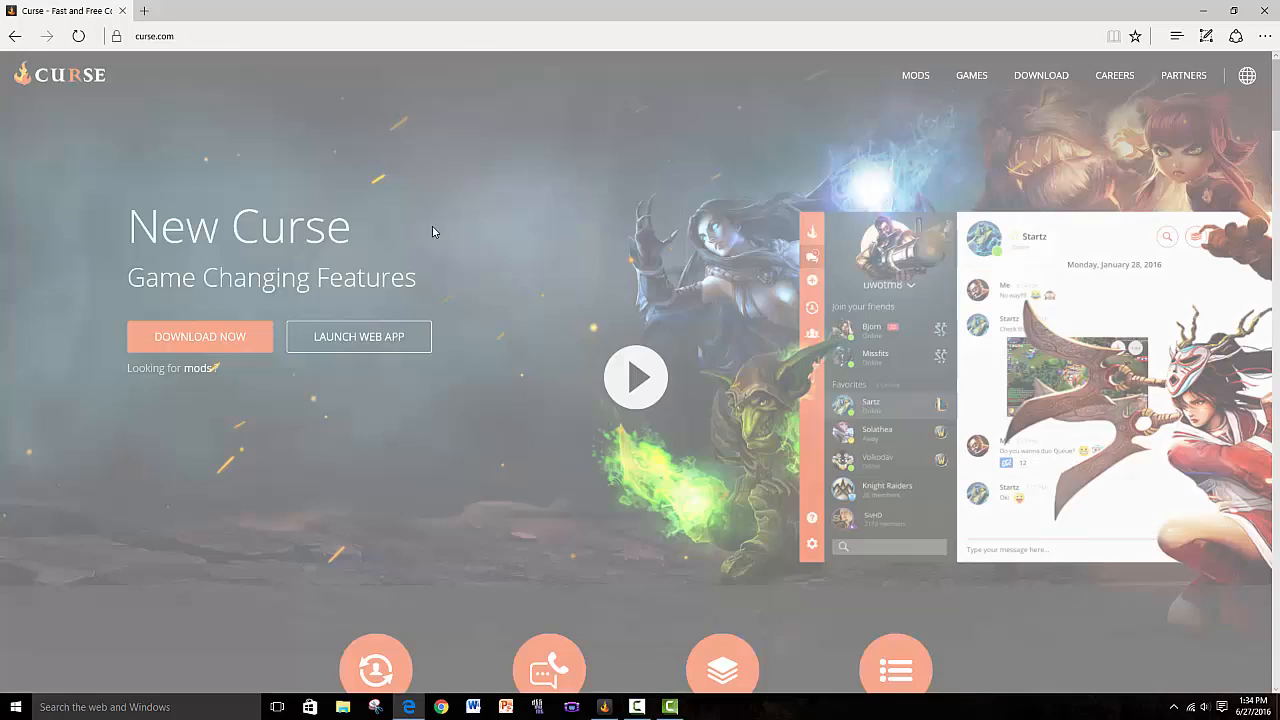
pyautogui.moveTo(1040, 76)
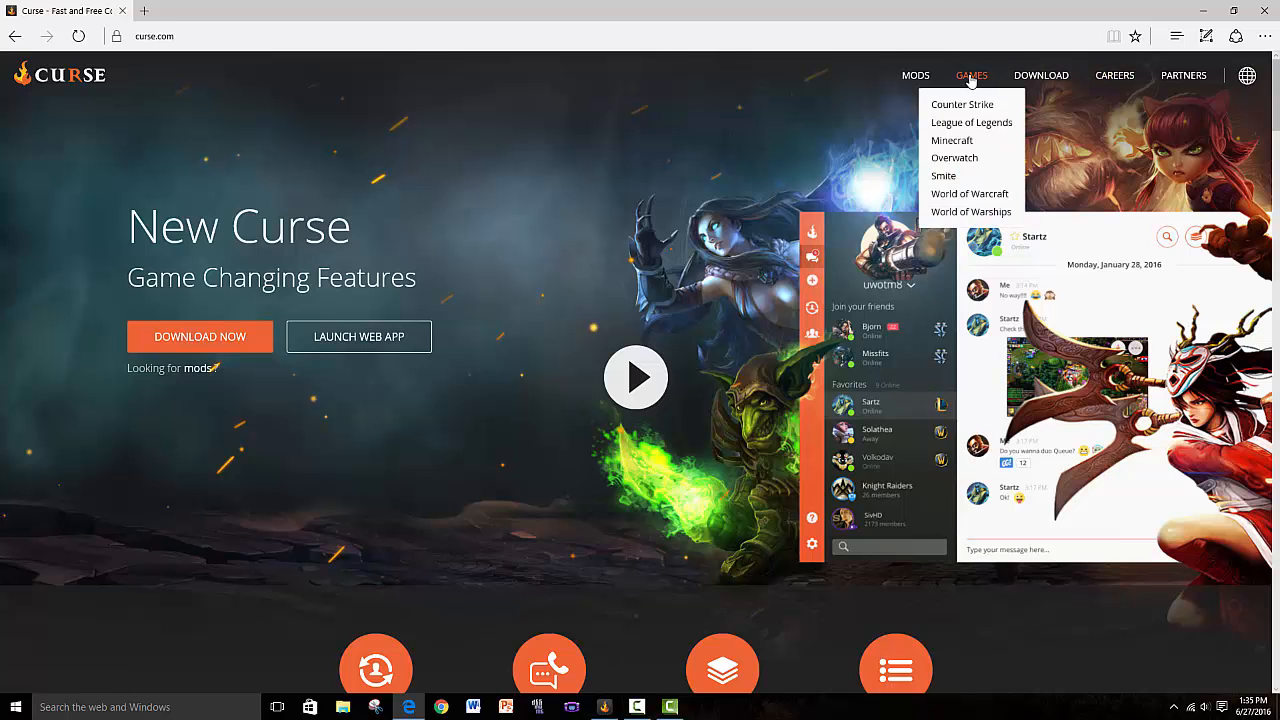
pyautogui.moveTo(952, 140)
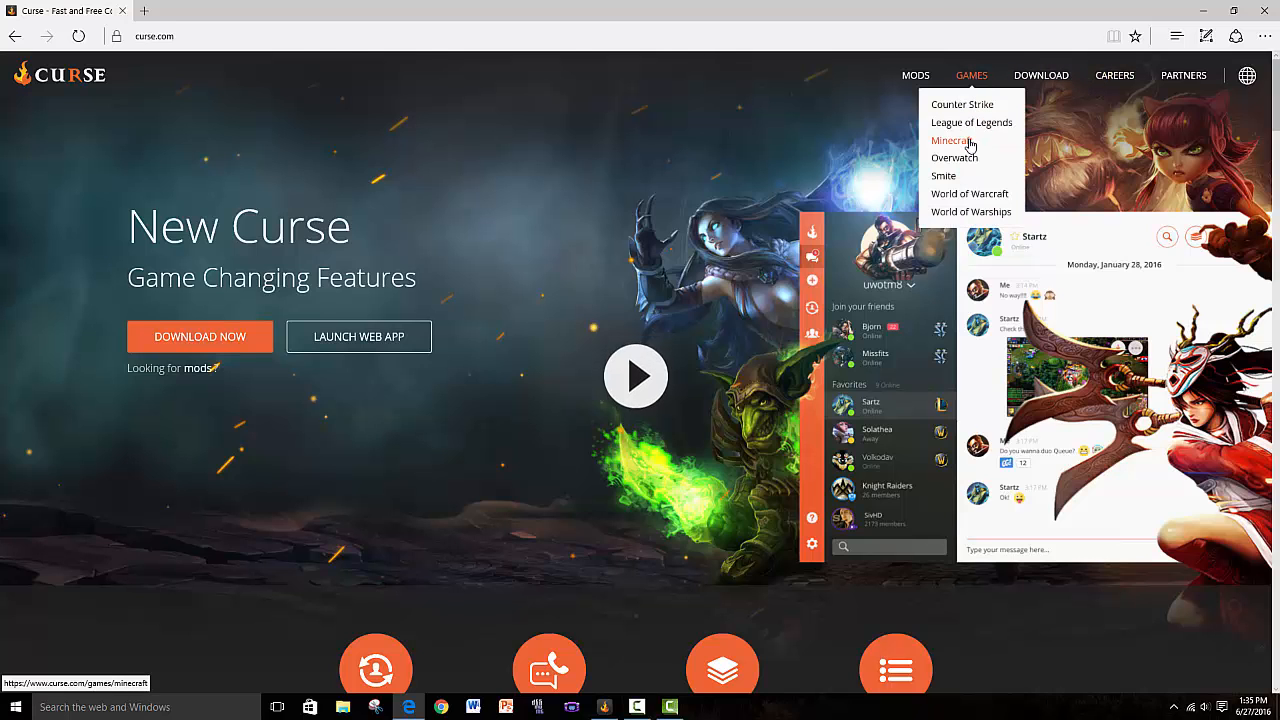
# Step: Go to Curse's Minecraft page, 'Shape Your World with Curse', via the GAMES menu
pyautogui.click(950, 140)
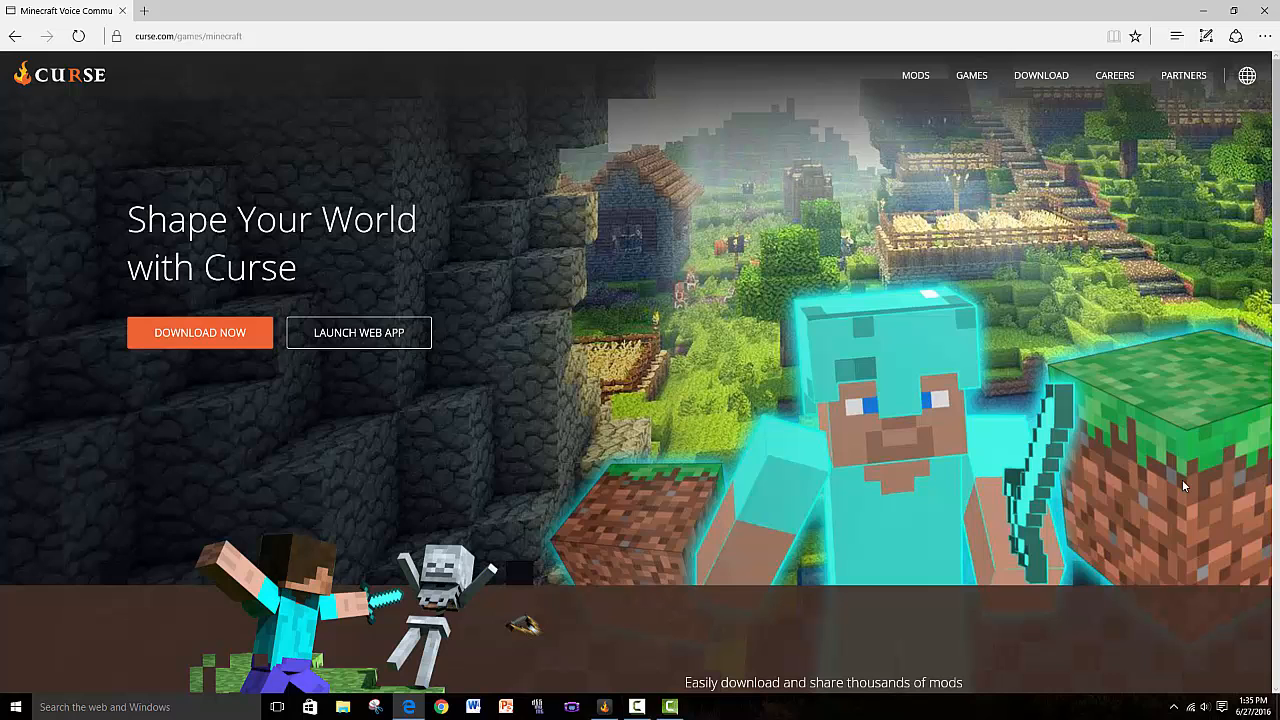
pyautogui.moveTo(568, 644)
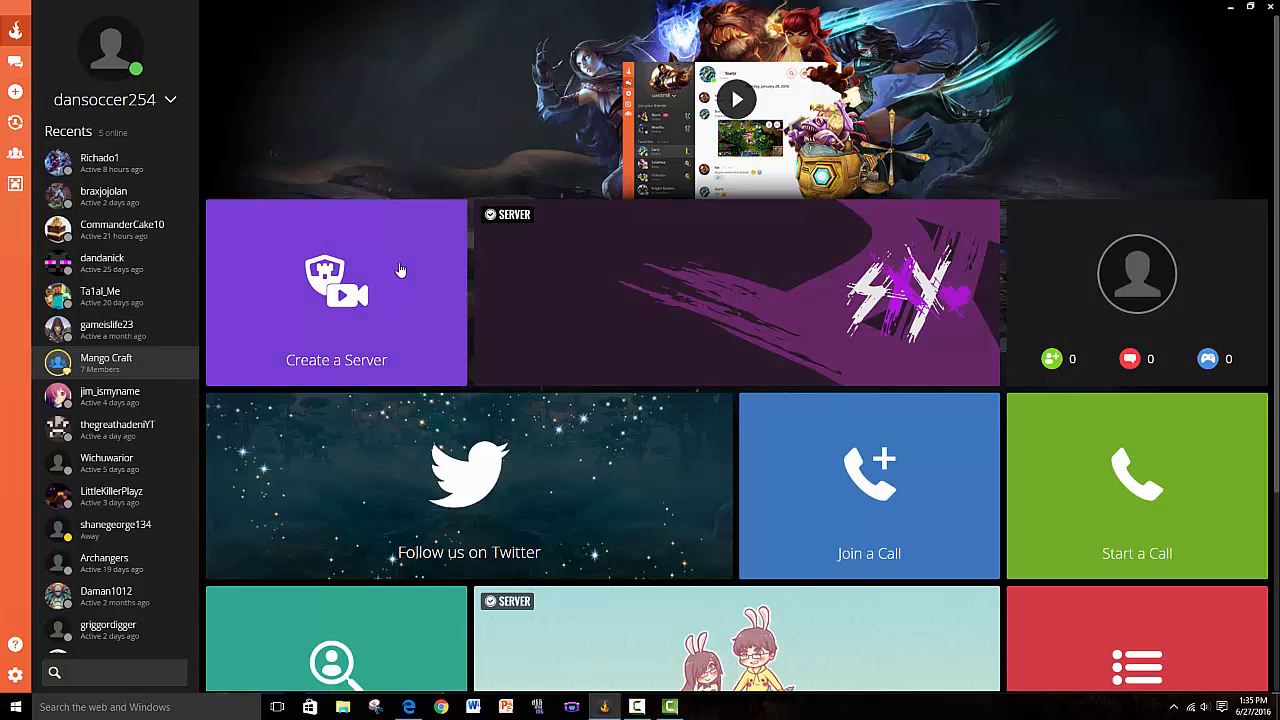
pyautogui.moveTo(296, 176)
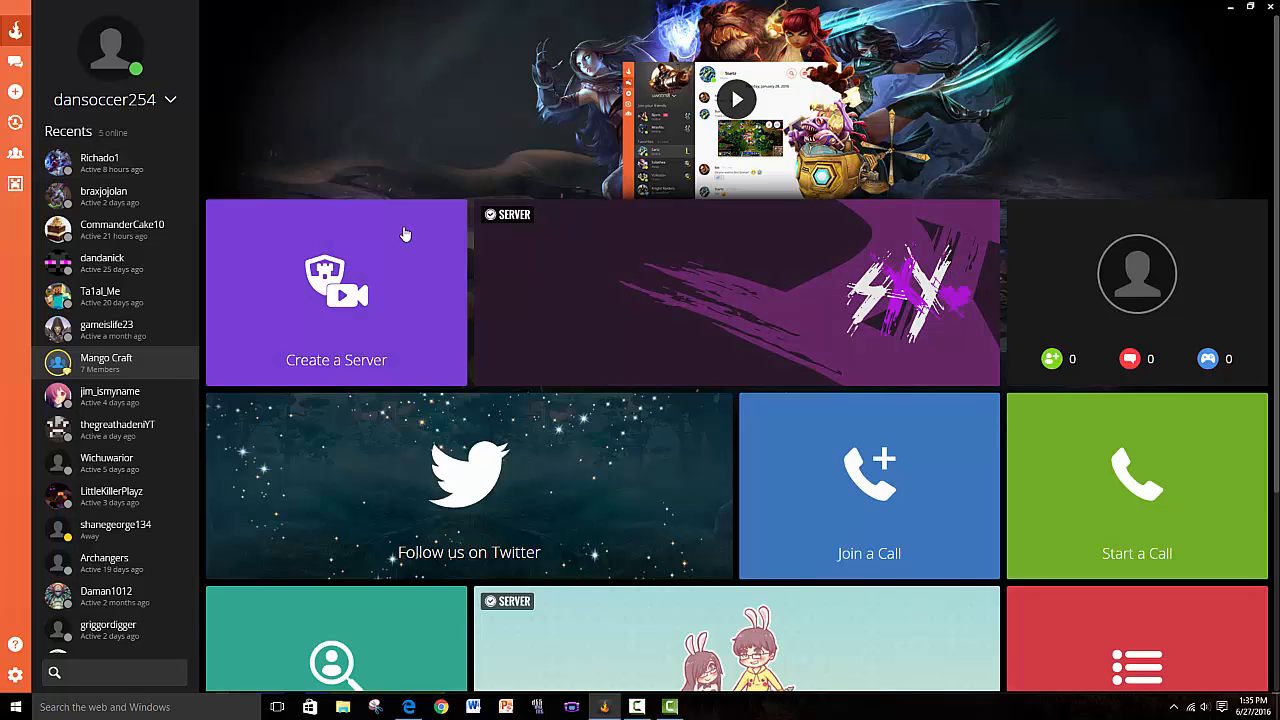
pyautogui.moveTo(458, 118)
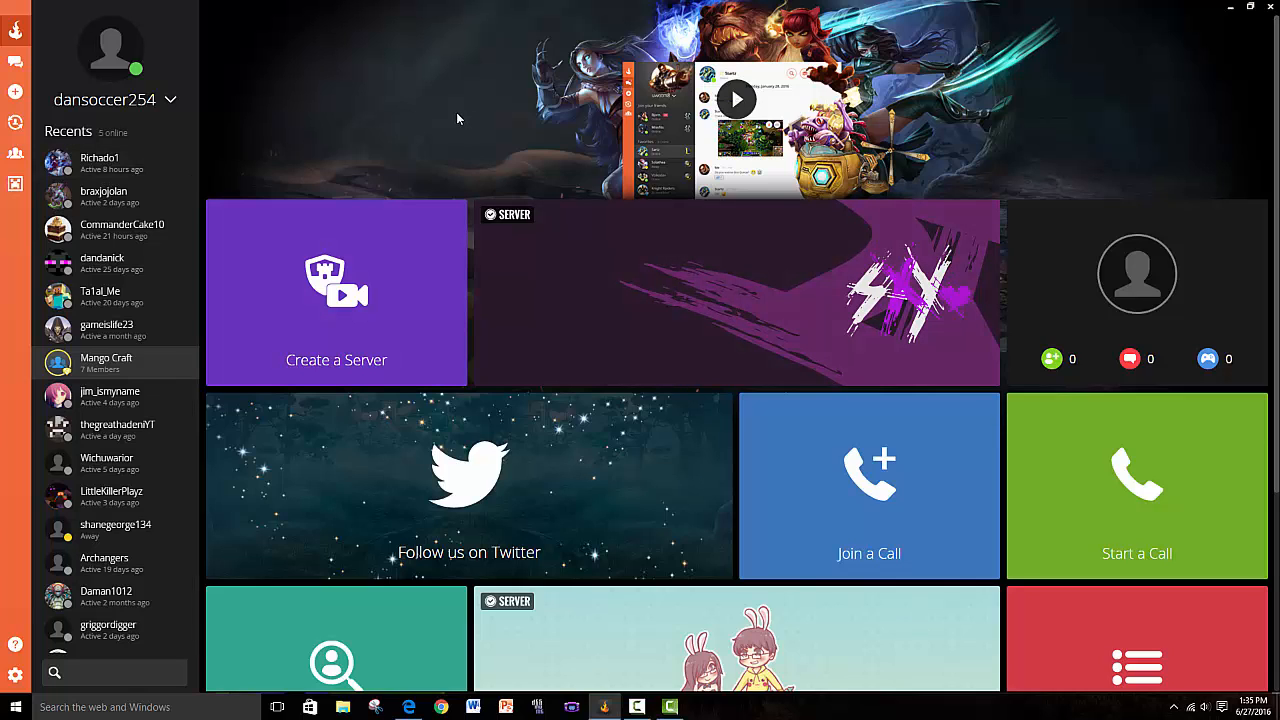
pyautogui.moveTo(16, 184)
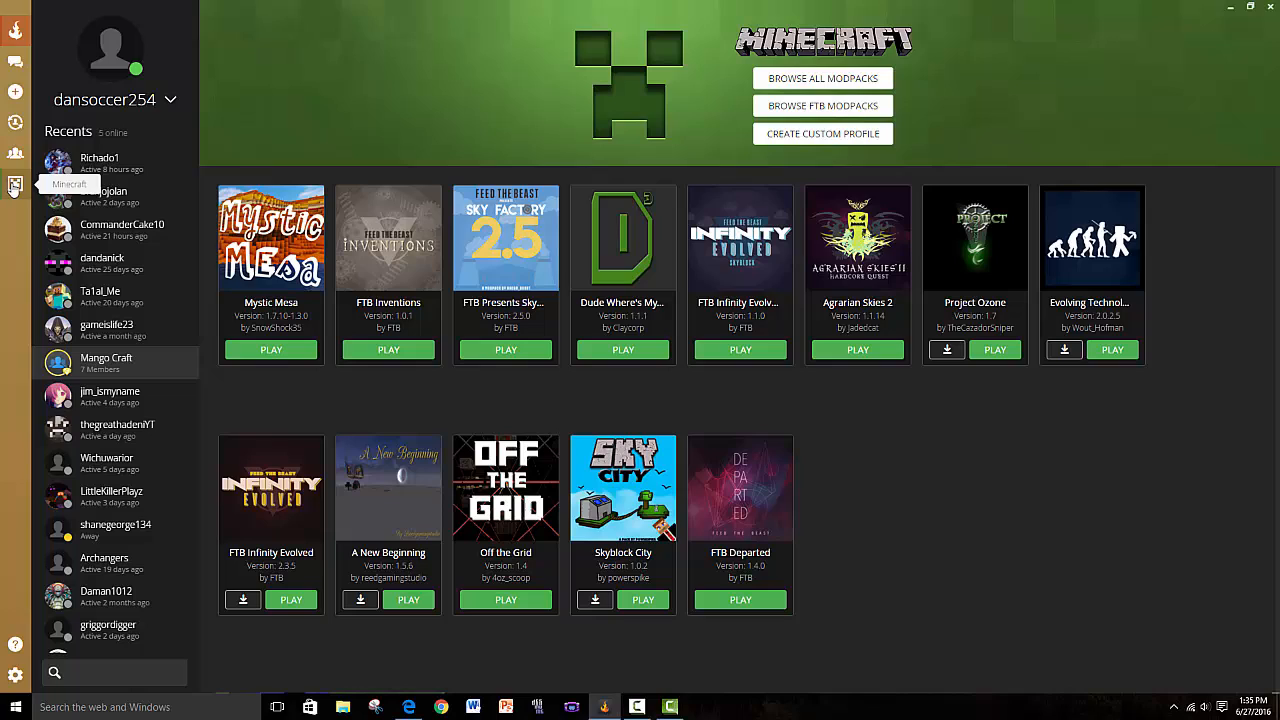
pyautogui.moveTo(638, 104)
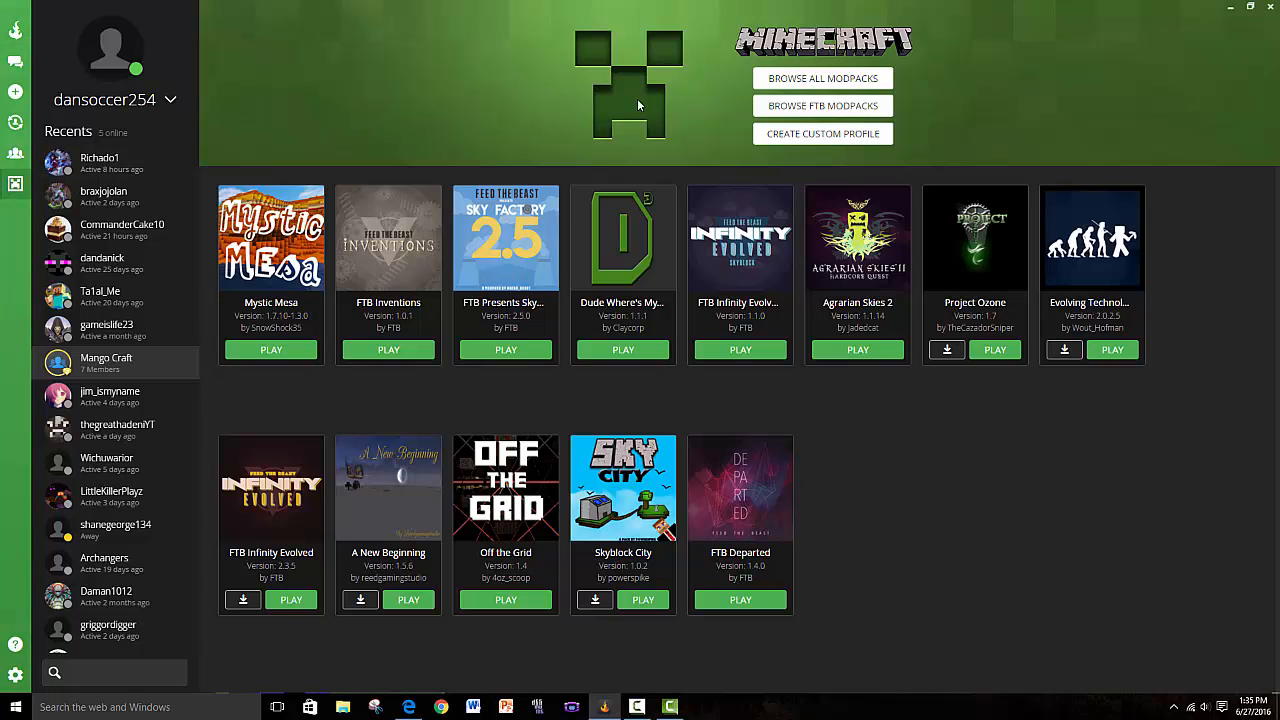
pyautogui.moveTo(588, 90)
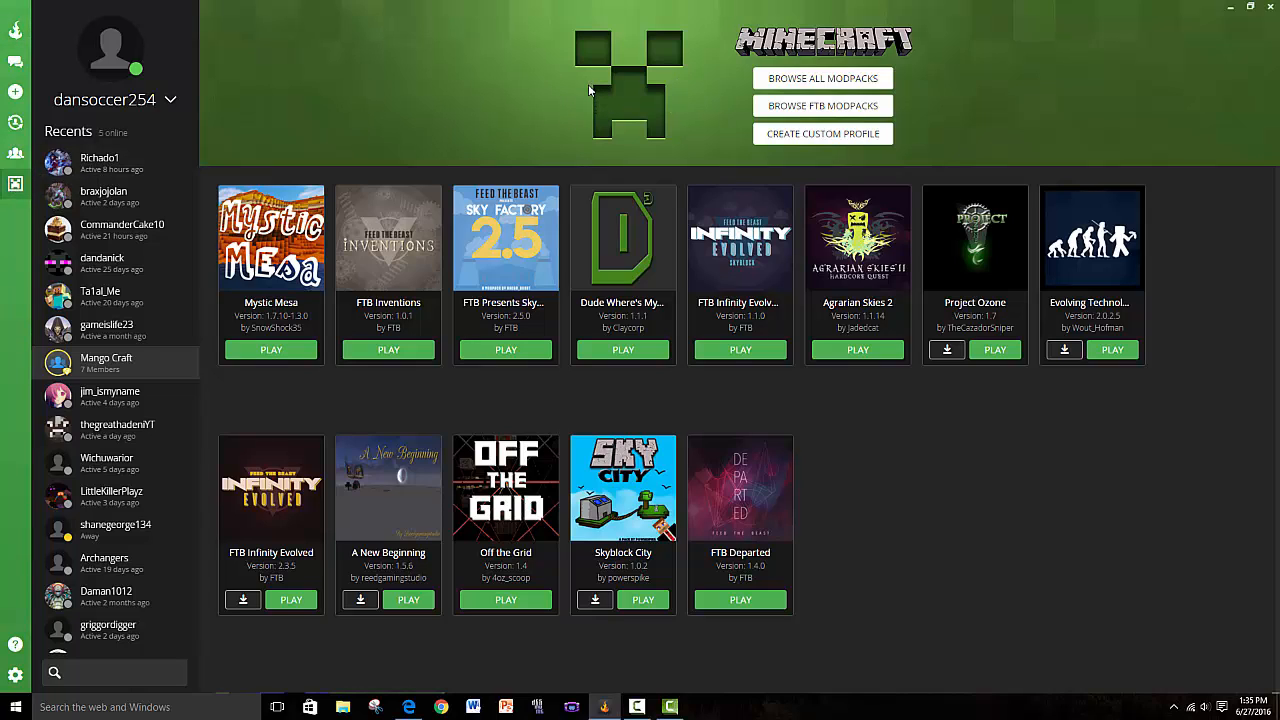
pyautogui.moveTo(916, 324)
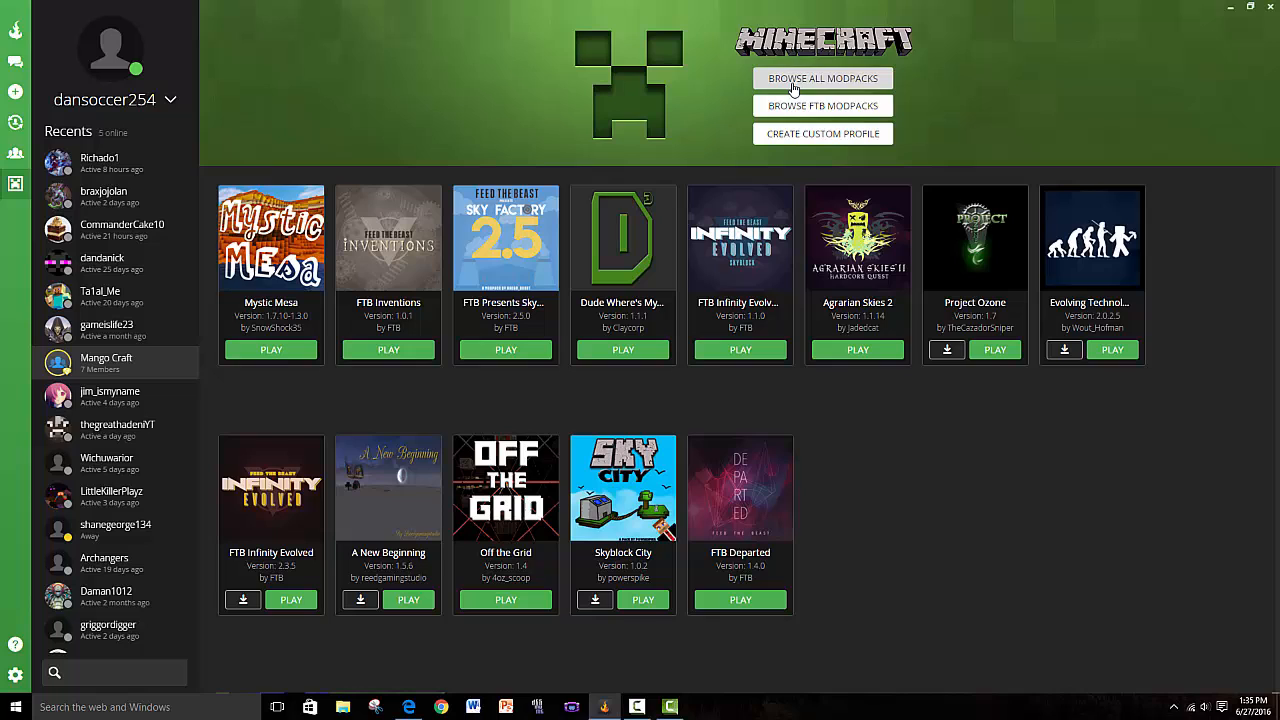
pyautogui.moveTo(822, 106)
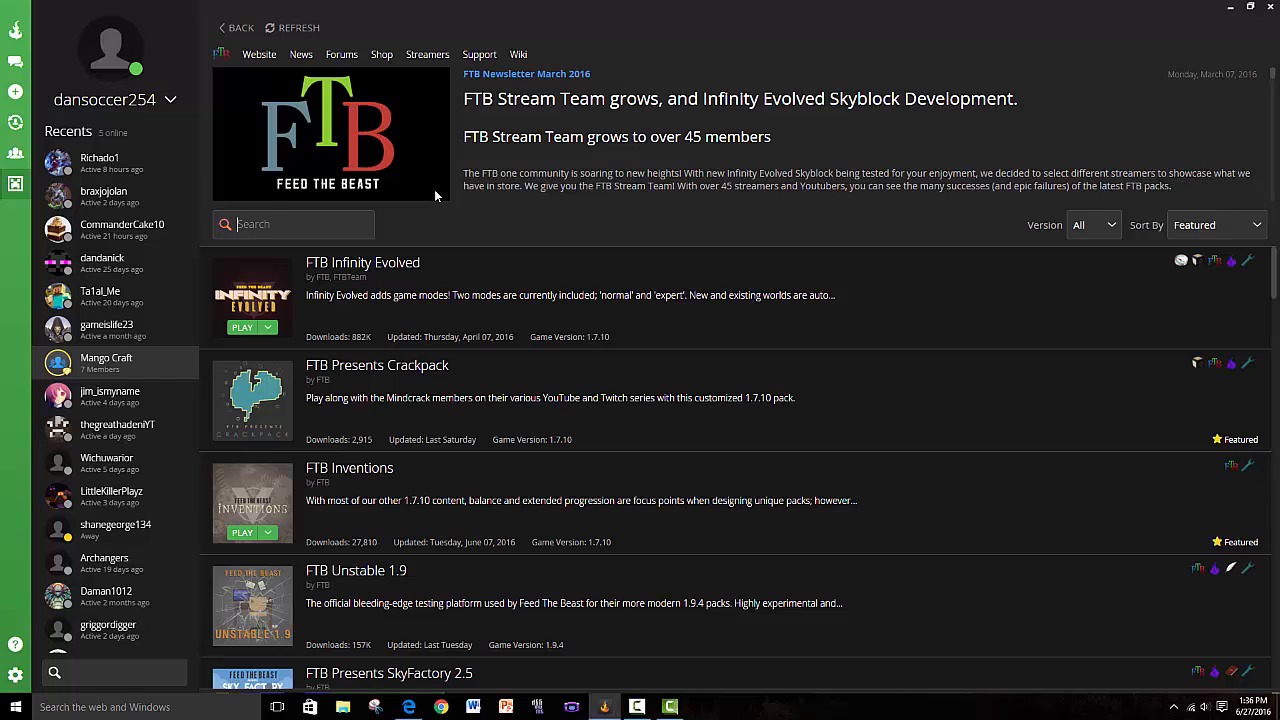
# Step: Filter the FTB modpack browser with 'inven' so only FTB Inventions remains
pyautogui.write('inven')
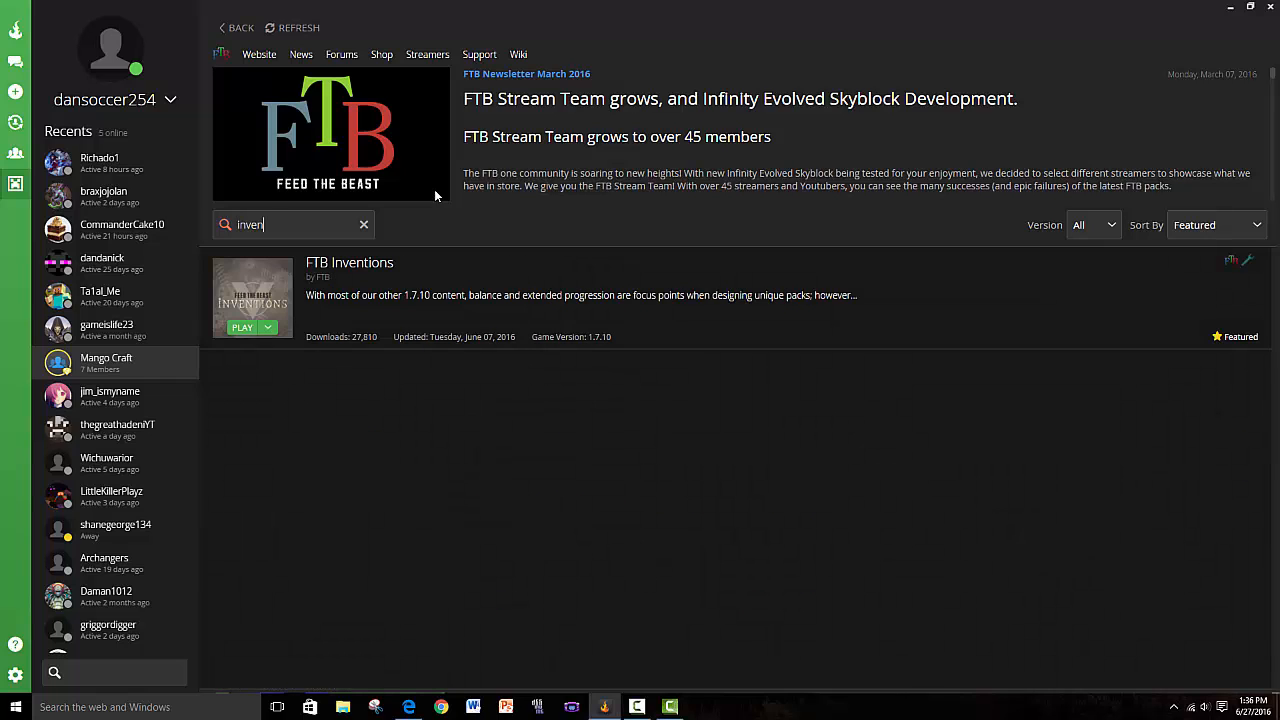